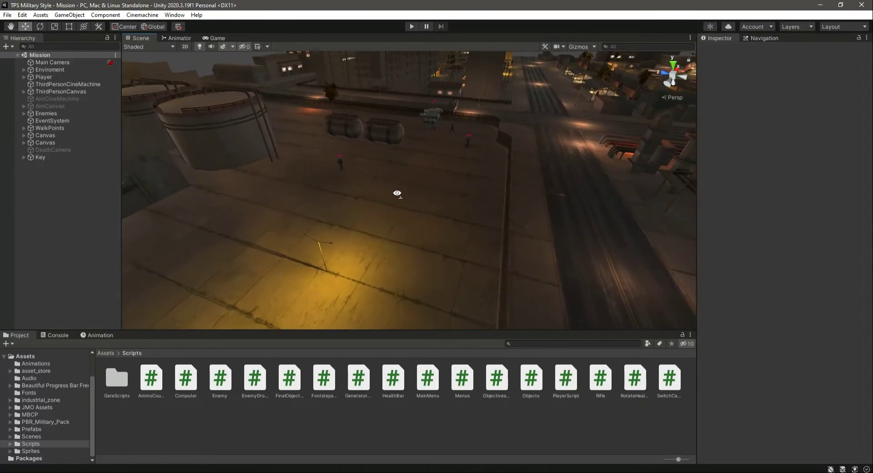
Fly the Scene view to Enemy1 near the armoured vehicle and select its body mesh.
{"action": "left_click_drag", "start_coordinate": [398, 193], "coordinate": [239, 174]}
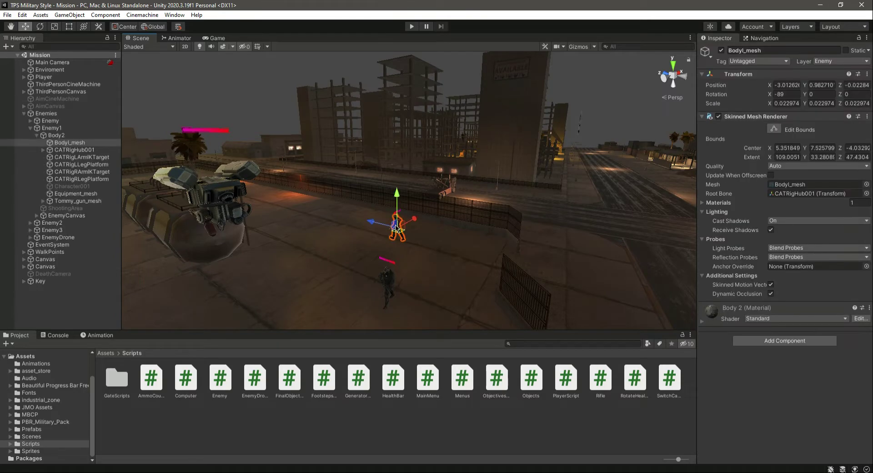
Duplicate Enemy1 as Enemy4 in the Enemies group and move it to a new spot on the street.
{"action": "left_click", "coordinate": [37, 136]}
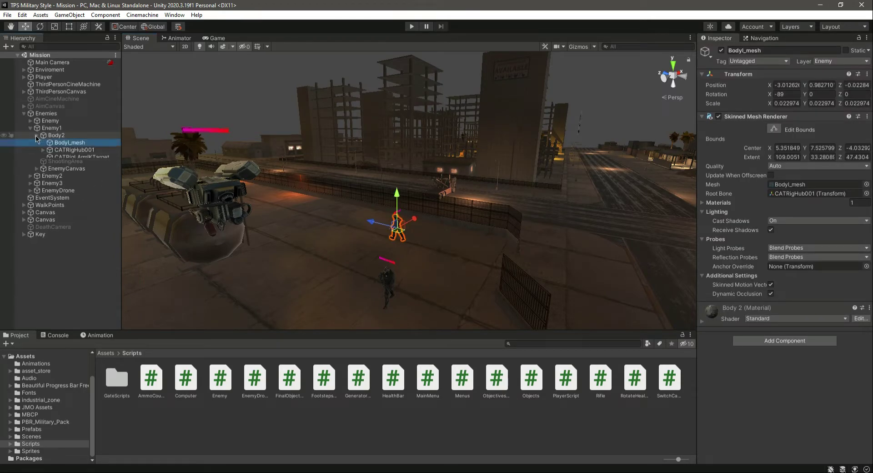
{"action": "left_click", "coordinate": [50, 128]}
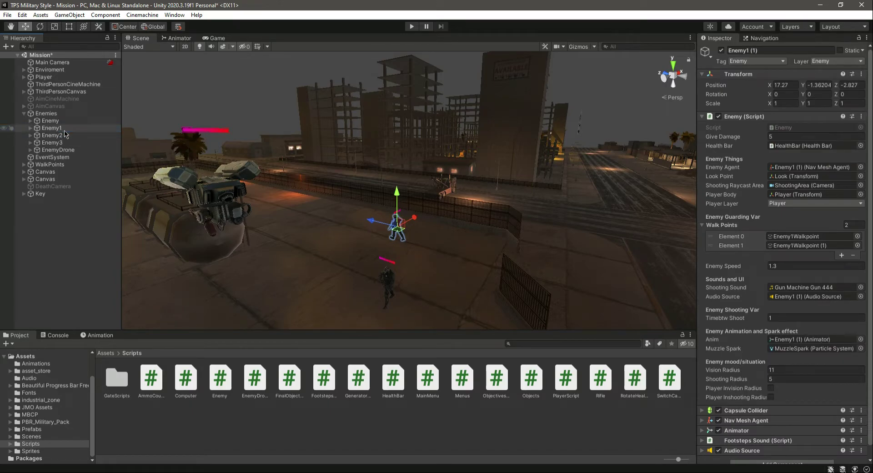
{"action": "left_click", "coordinate": [55, 158]}
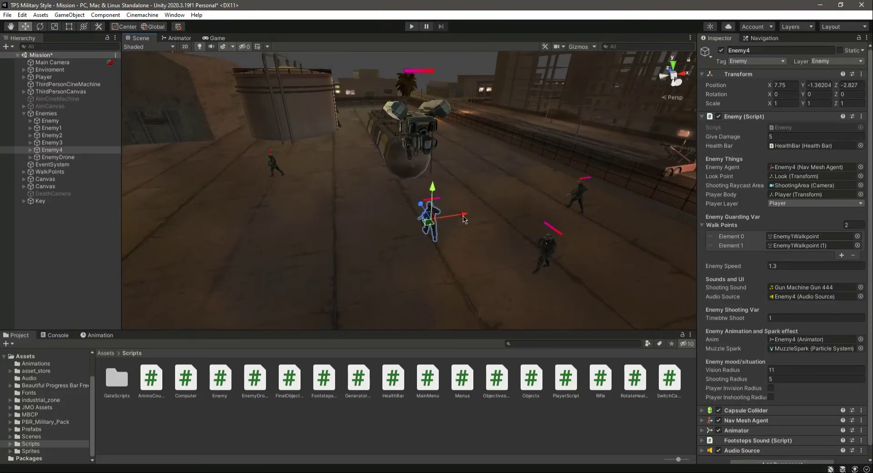
{"action": "left_click_drag", "start_coordinate": [464, 216], "coordinate": [420, 242]}
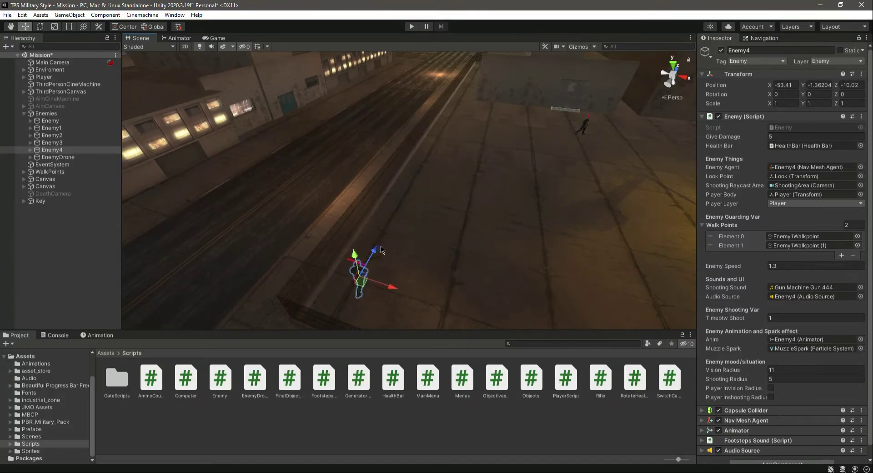
Set Factory F005's scale to 0.5 then back to 1, nudge its position and save the scene.
{"action": "left_click_drag", "start_coordinate": [382, 249], "coordinate": [543, 130]}
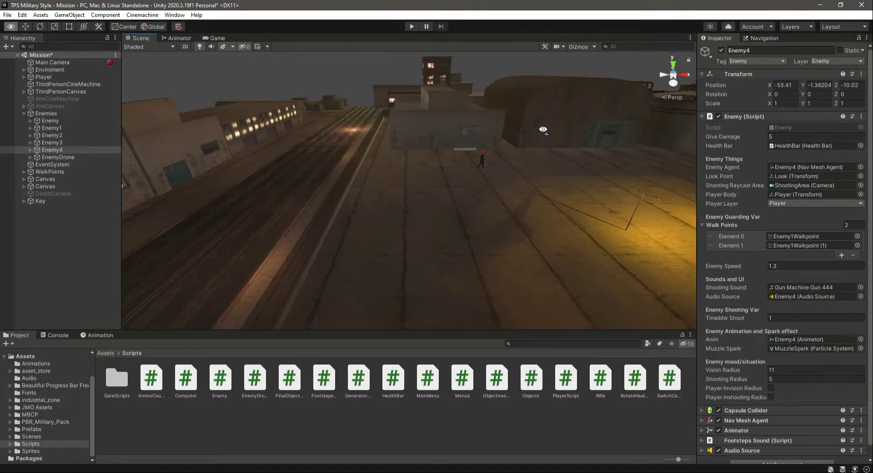
{"action": "left_click", "coordinate": [440, 139]}
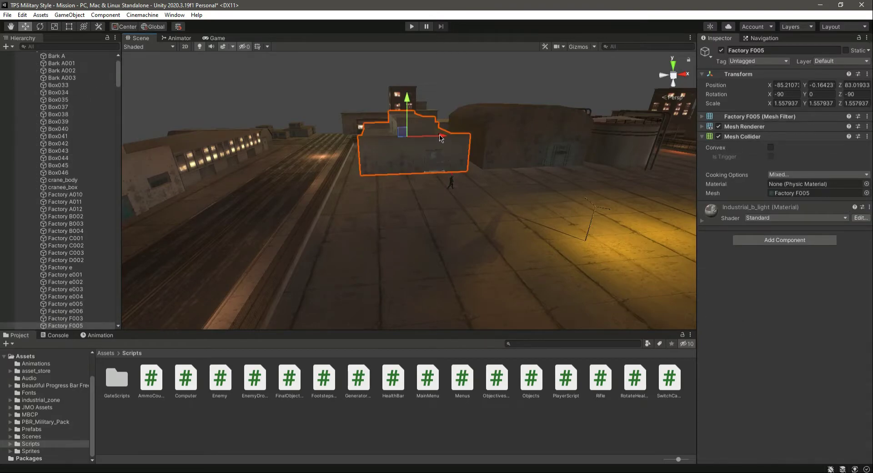
{"action": "mouse_move", "coordinate": [443, 142]}
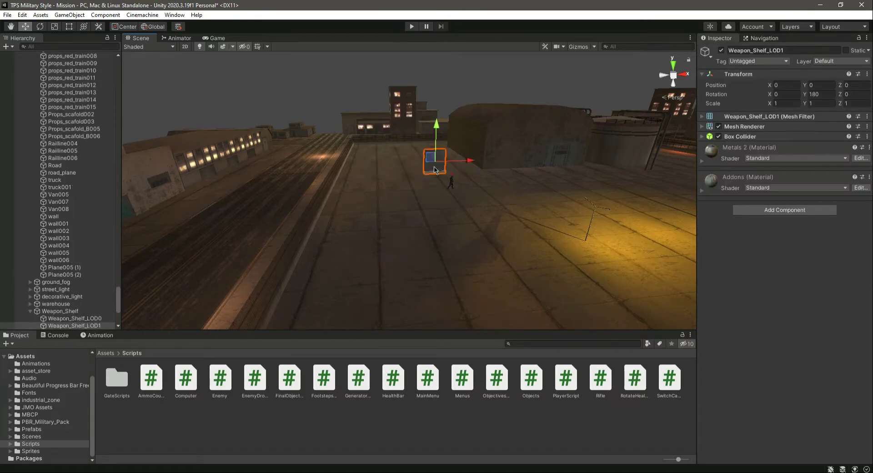
{"action": "mouse_move", "coordinate": [488, 188]}
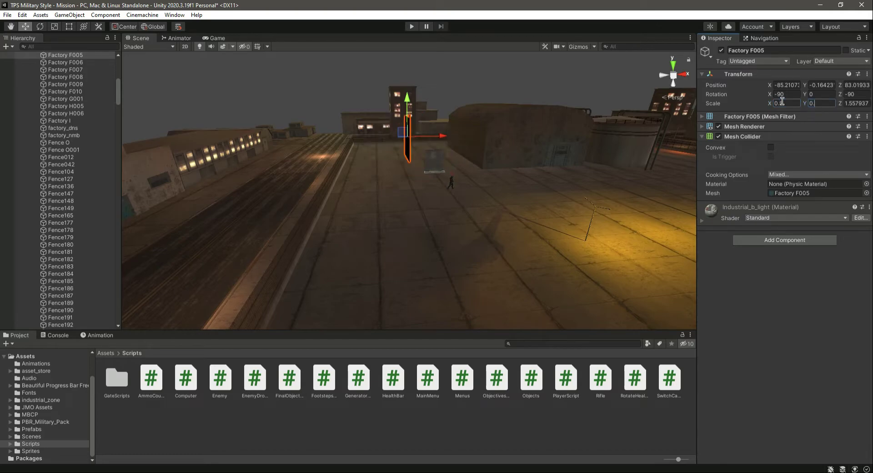
{"action": "type", "text": "0.5"}
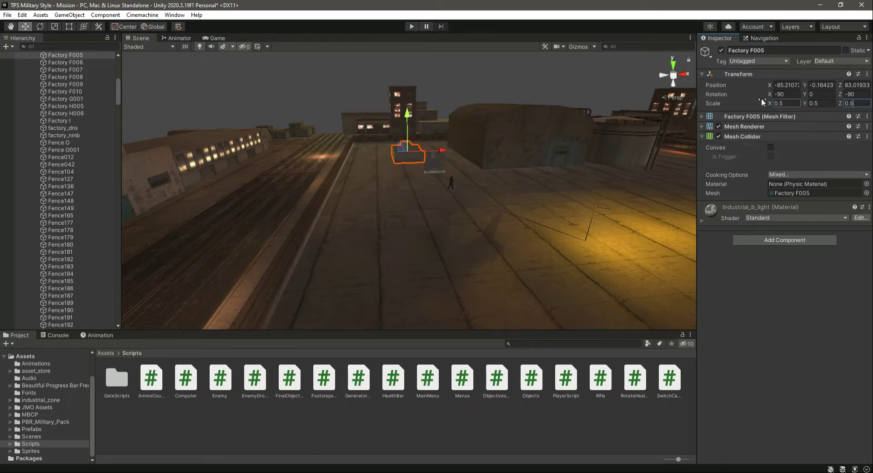
{"action": "left_click", "coordinate": [785, 104]}
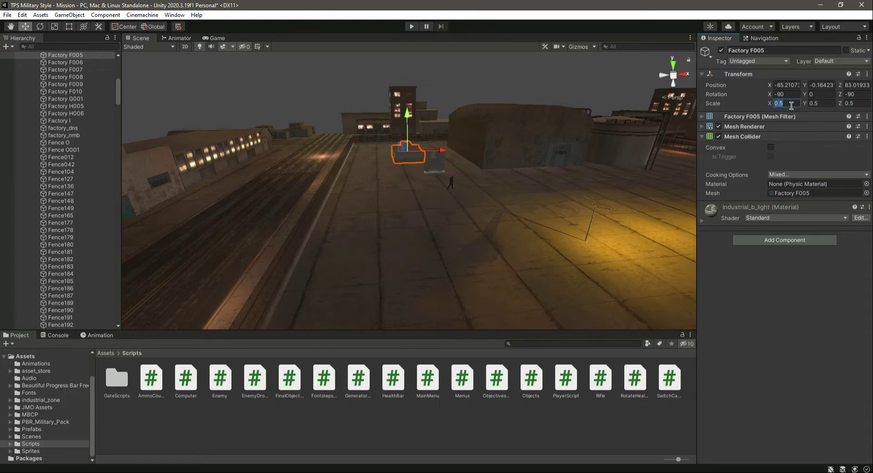
{"action": "type", "text": "1"}
{"action": "left_click", "coordinate": [788, 85]}
{"action": "type", "text": "-82.9"}
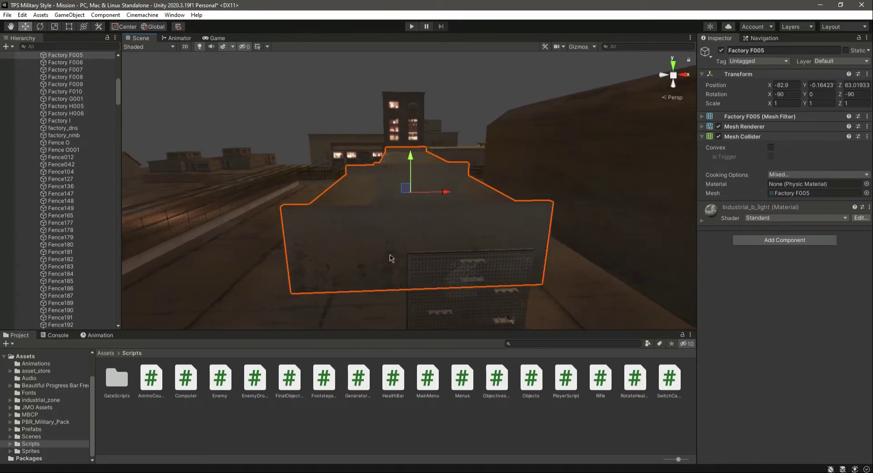
{"action": "left_click_drag", "start_coordinate": [431, 193], "coordinate": [389, 199]}
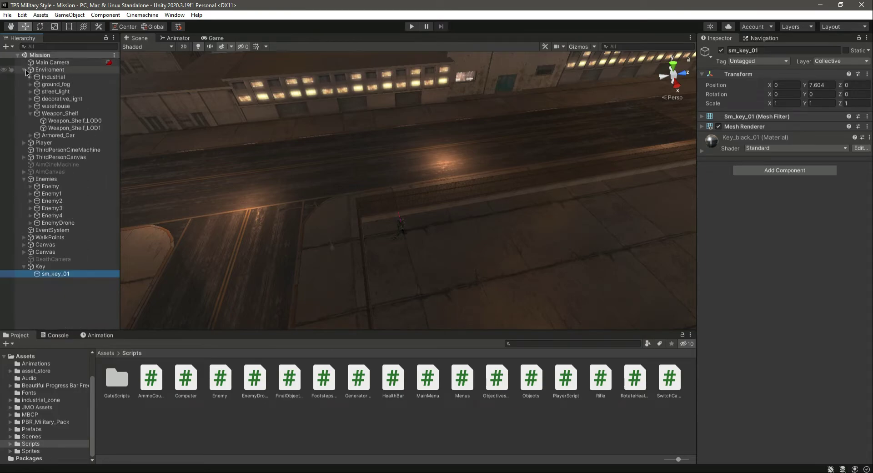
Collapse Enviroment and Key, check Enemy4's walk points and expand the WalkPoints group.
{"action": "left_click", "coordinate": [24, 70]}
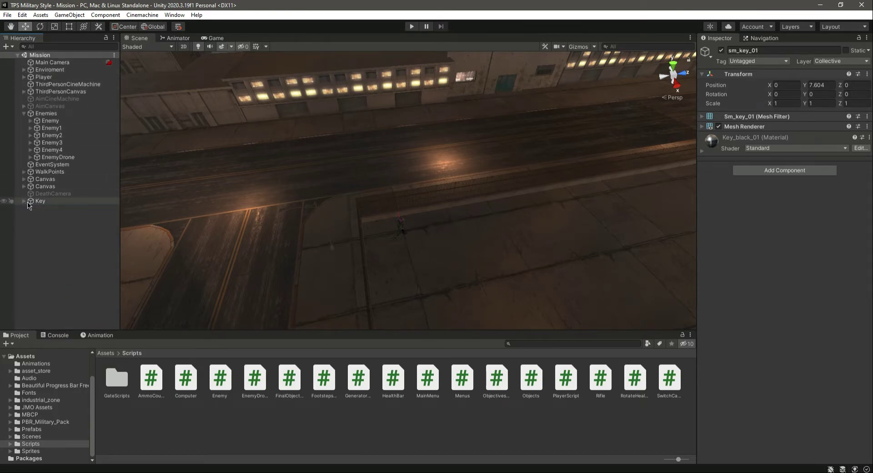
{"action": "left_click", "coordinate": [50, 150]}
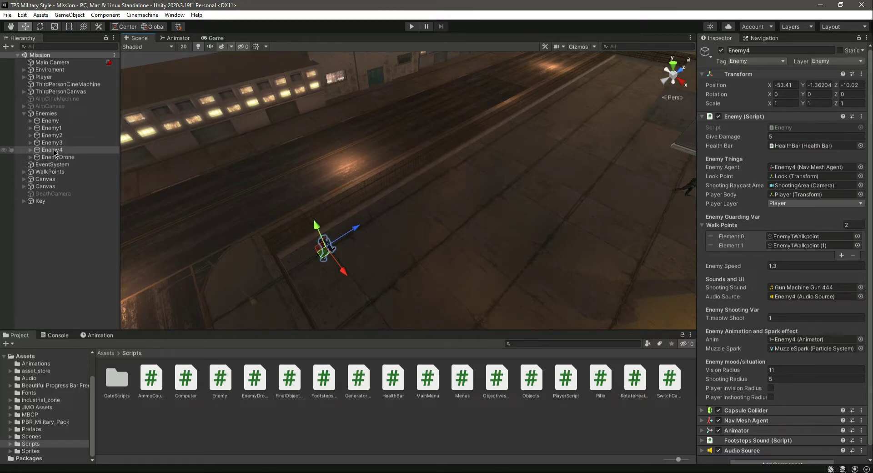
{"action": "left_click", "coordinate": [53, 150]}
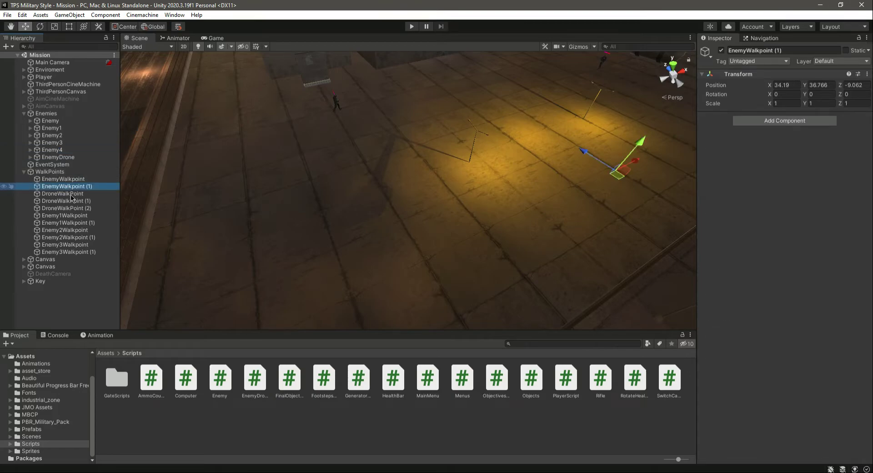
Duplicate an existing walk point as Enemy4Walkpoint on the rooftop and frame it in view.
{"action": "left_click", "coordinate": [64, 208]}
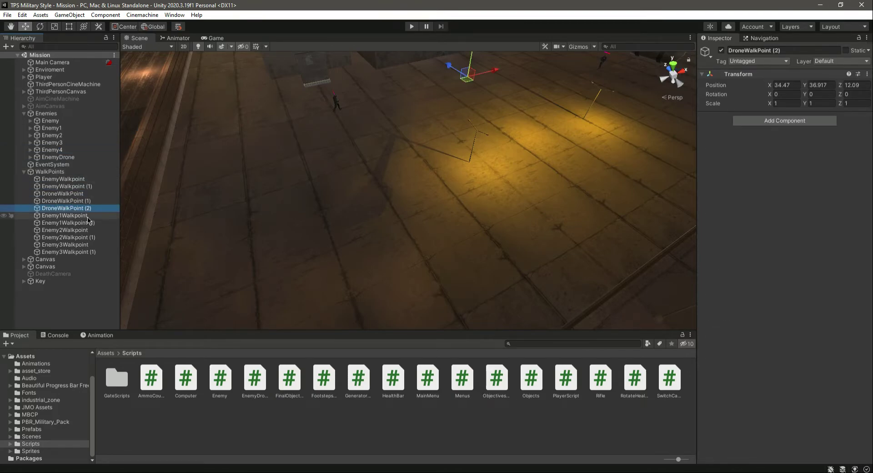
{"action": "left_click", "coordinate": [70, 252]}
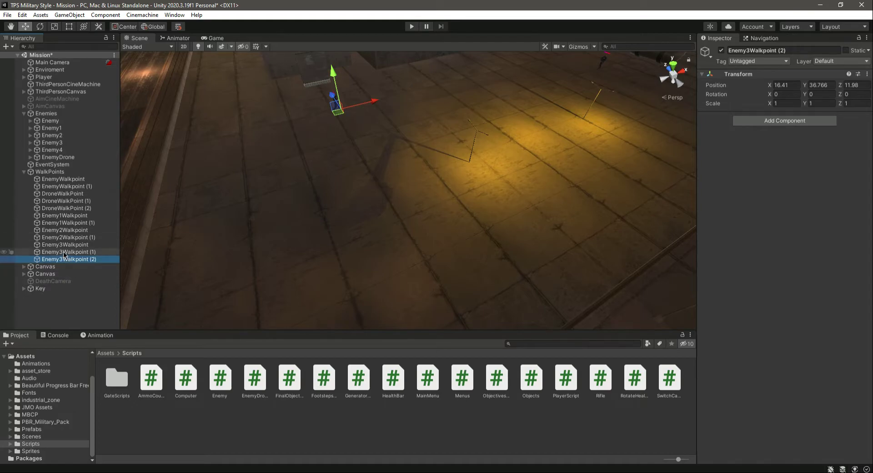
{"action": "double_click", "coordinate": [759, 50]}
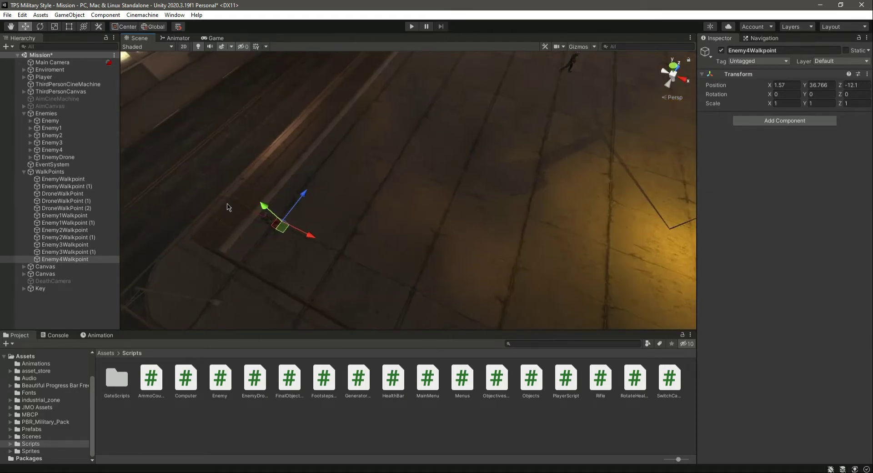
{"action": "left_click", "coordinate": [65, 259]}
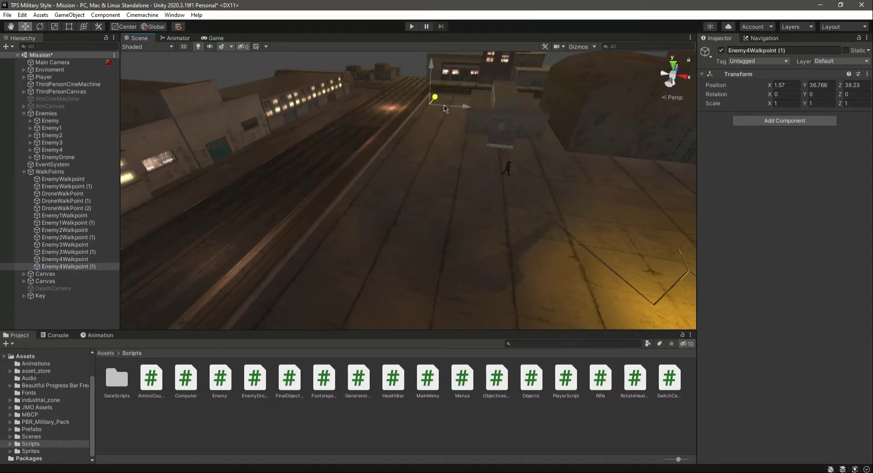
Place Enemy4Walkpoint (1) farther along the rooftop and assign both walk points to Enemy4's Elements 0 and 1.
{"action": "left_click_drag", "start_coordinate": [435, 97], "coordinate": [435, 78]}
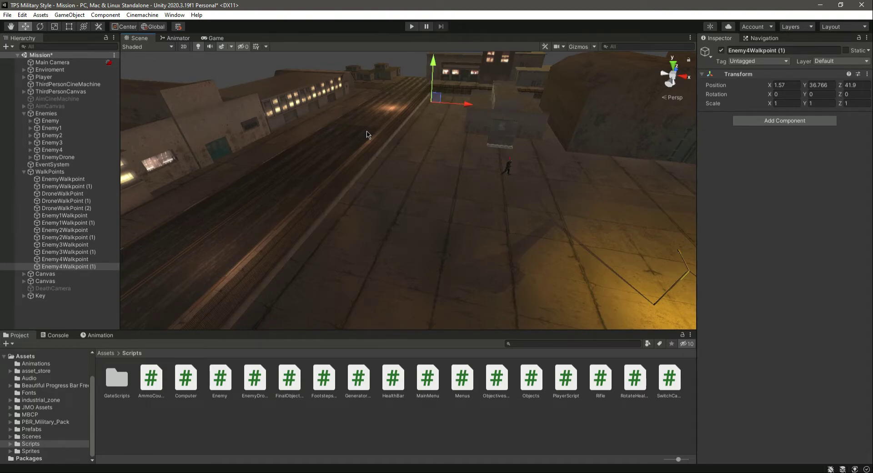
{"action": "left_click", "coordinate": [68, 267]}
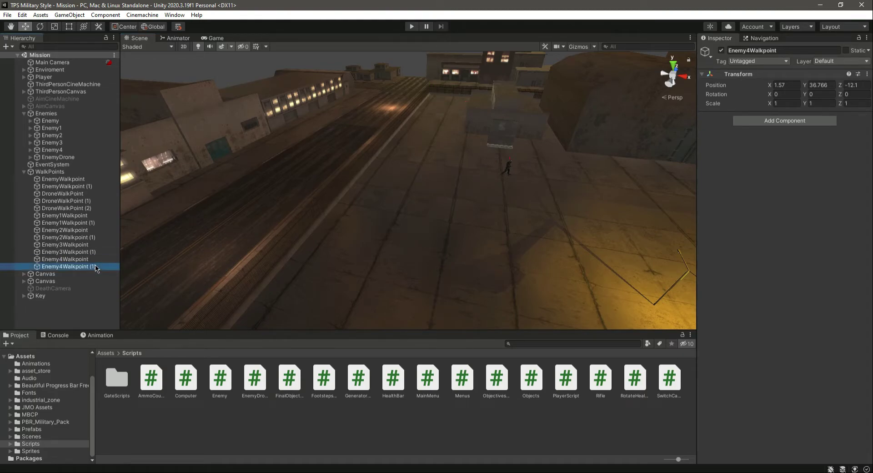
{"action": "left_click", "coordinate": [51, 151]}
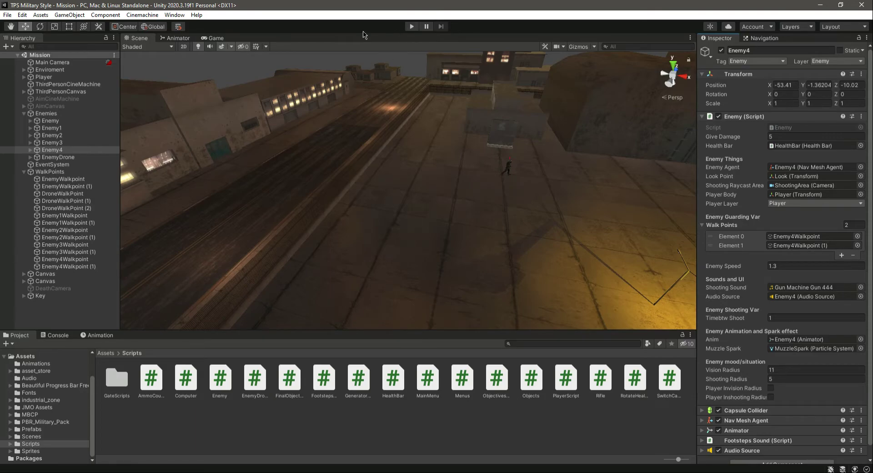
{"action": "left_click", "coordinate": [215, 38]}
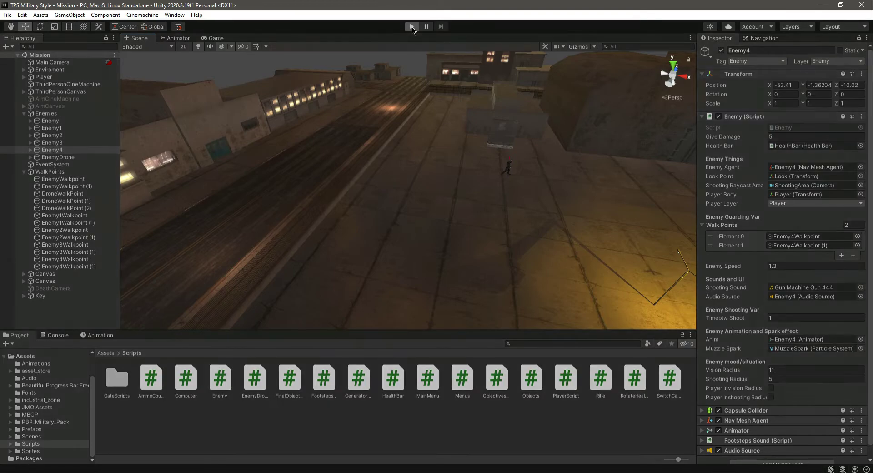
{"action": "left_click", "coordinate": [411, 26]}
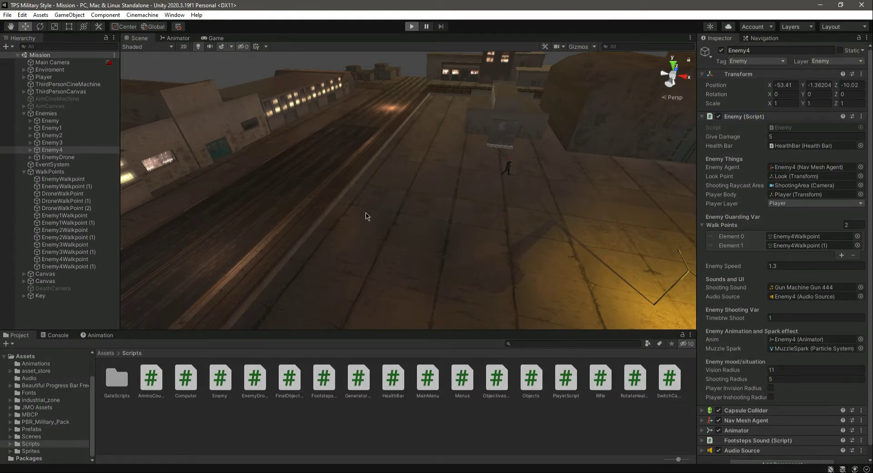
{"action": "left_click", "coordinate": [411, 27]}
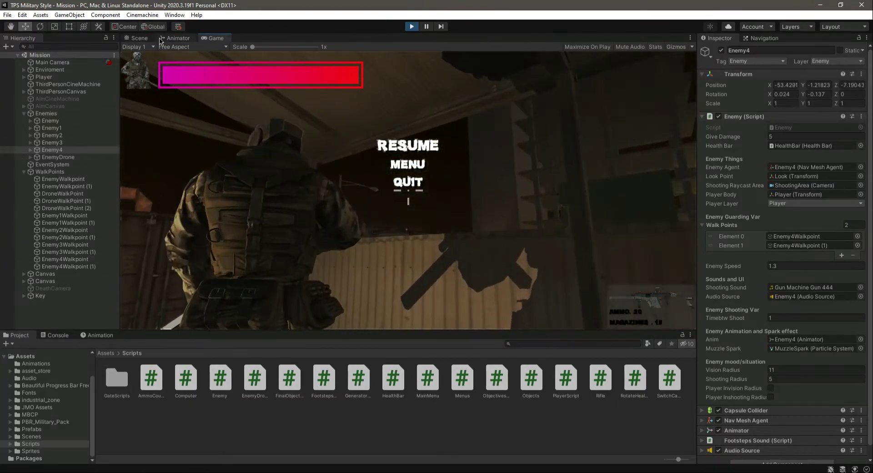
{"action": "left_click", "coordinate": [139, 38]}
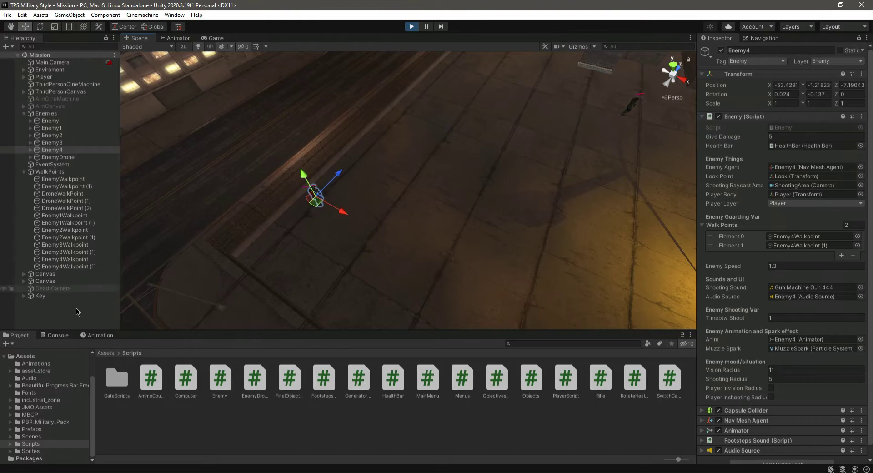
{"action": "left_click", "coordinate": [209, 39]}
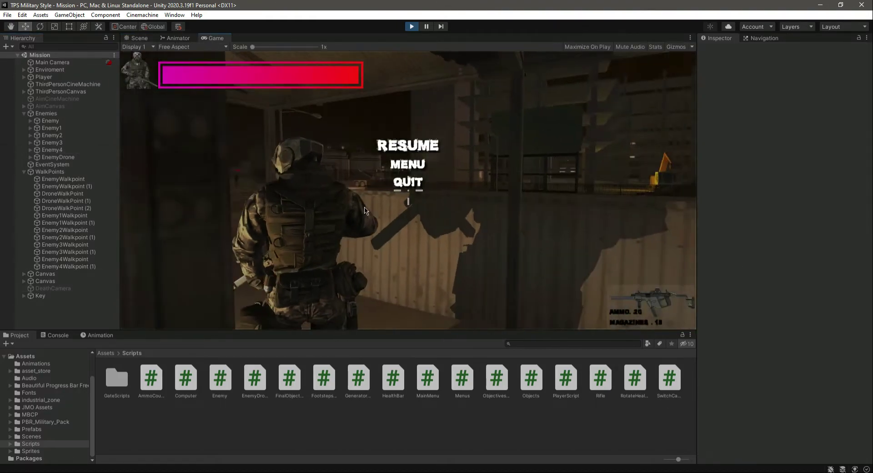
{"action": "left_click", "coordinate": [409, 145]}
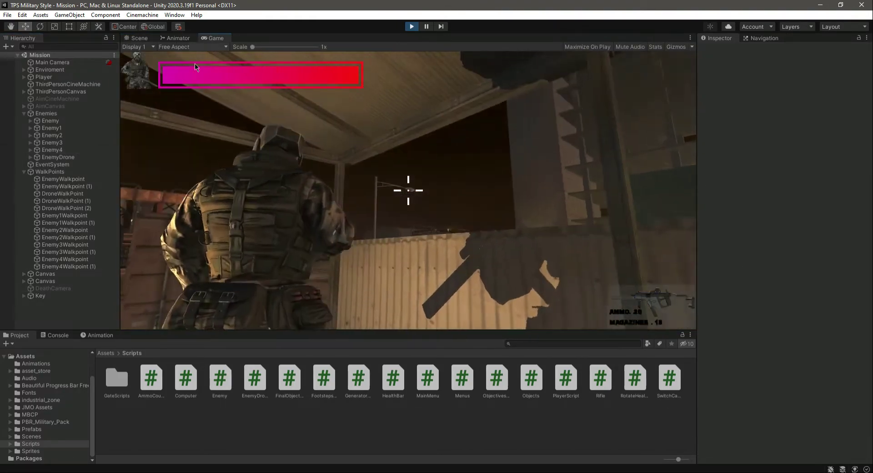
{"action": "left_click", "coordinate": [136, 39]}
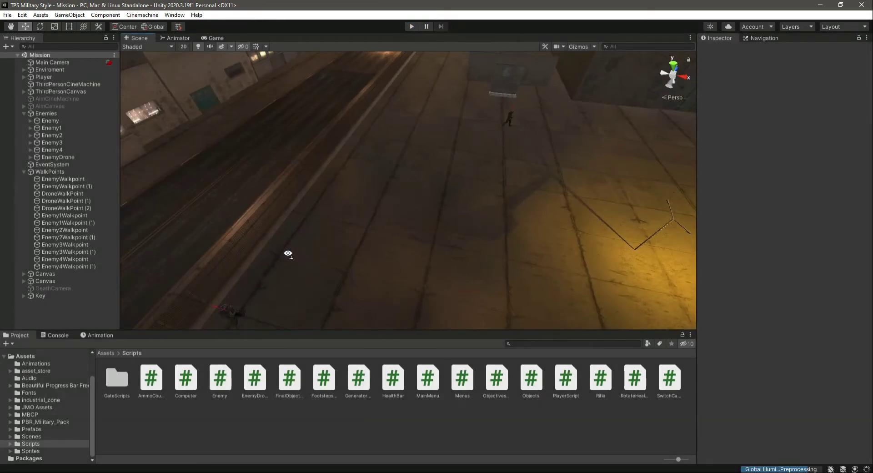
{"action": "left_click_drag", "start_coordinate": [288, 254], "coordinate": [469, 177]}
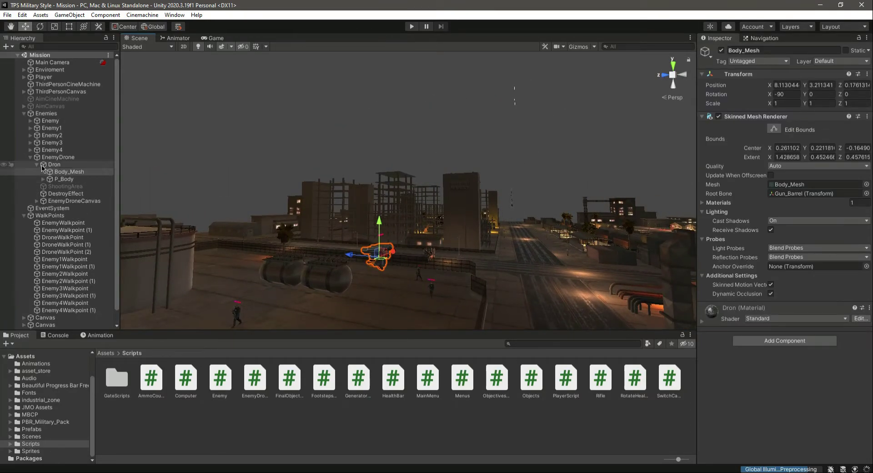
{"action": "left_click", "coordinate": [62, 165]}
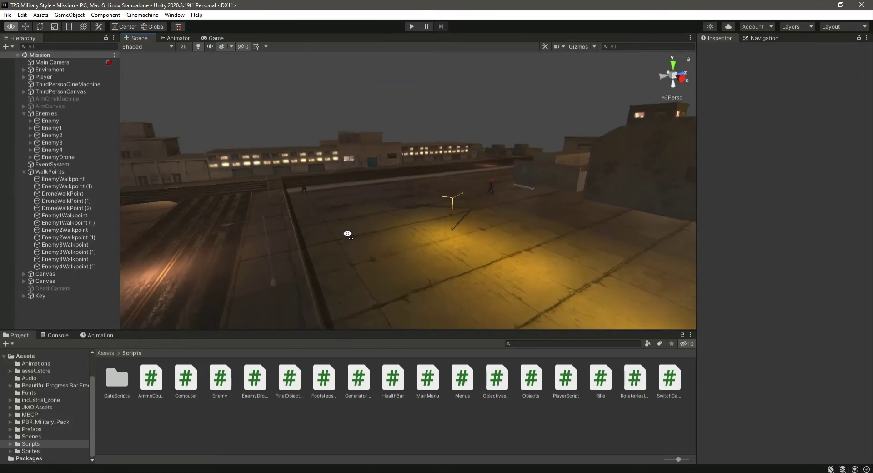
{"action": "left_click_drag", "start_coordinate": [348, 234], "coordinate": [454, 301]}
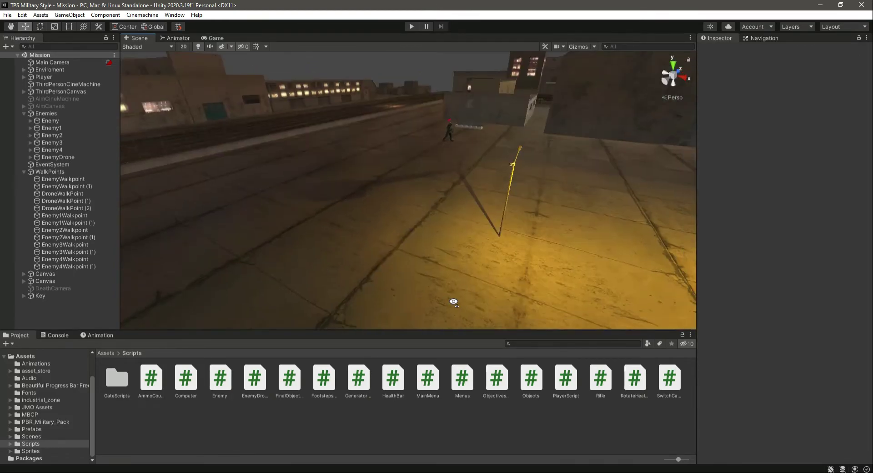
{"action": "left_click_drag", "start_coordinate": [454, 302], "coordinate": [417, 207]}
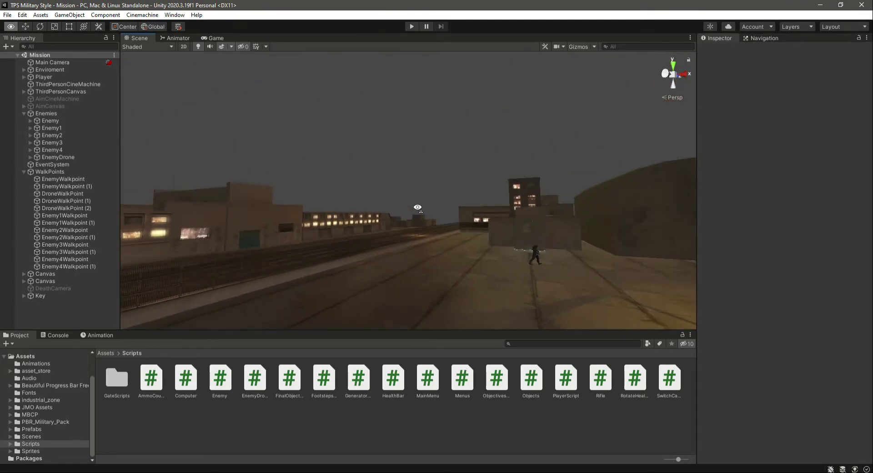
{"action": "left_click_drag", "start_coordinate": [417, 208], "coordinate": [449, 289]}
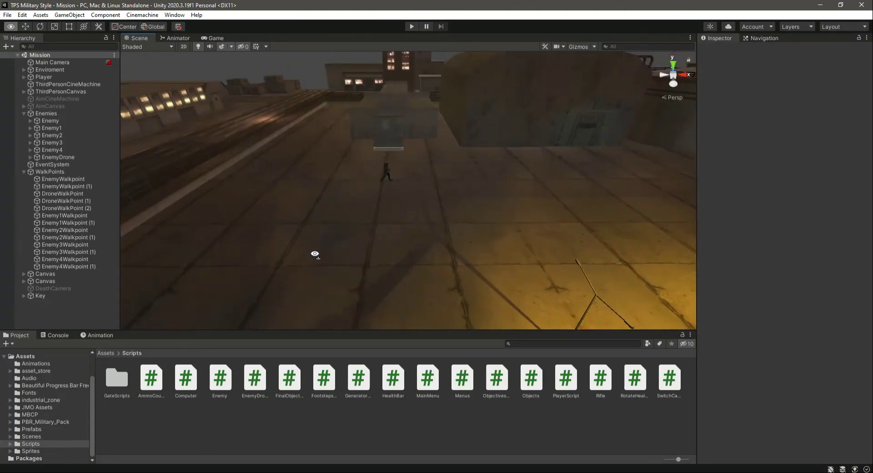
{"action": "left_click_drag", "start_coordinate": [315, 253], "coordinate": [485, 227]}
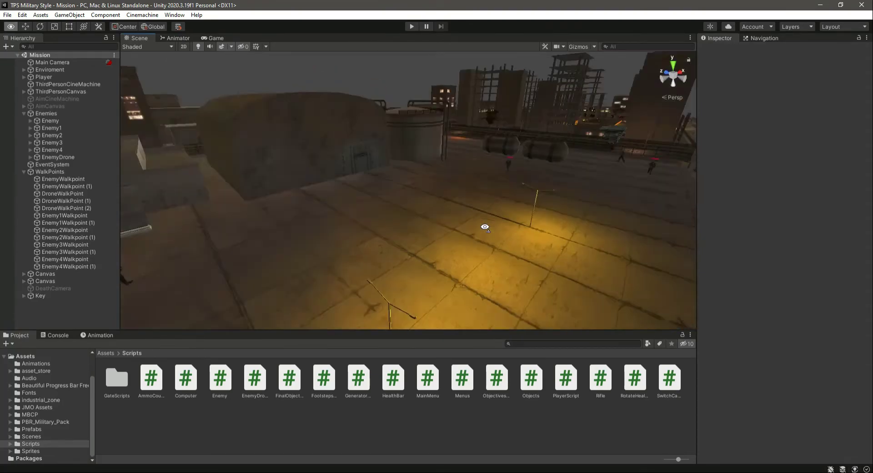
{"action": "left_click_drag", "start_coordinate": [485, 227], "coordinate": [286, 241]}
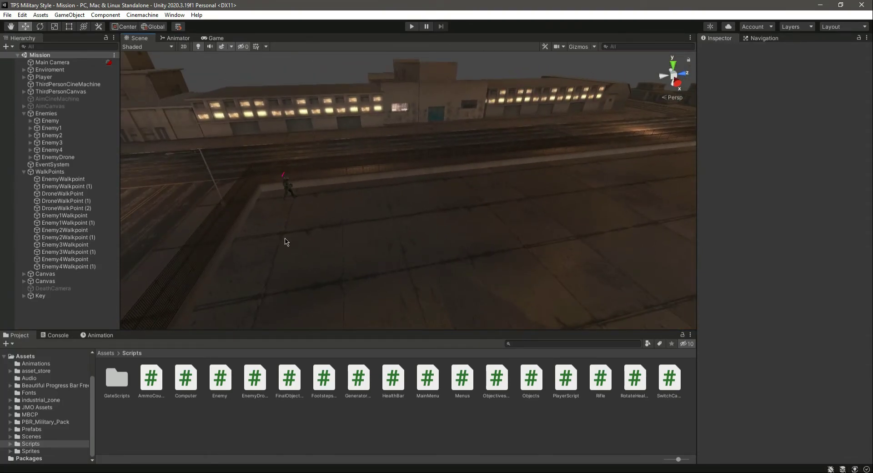